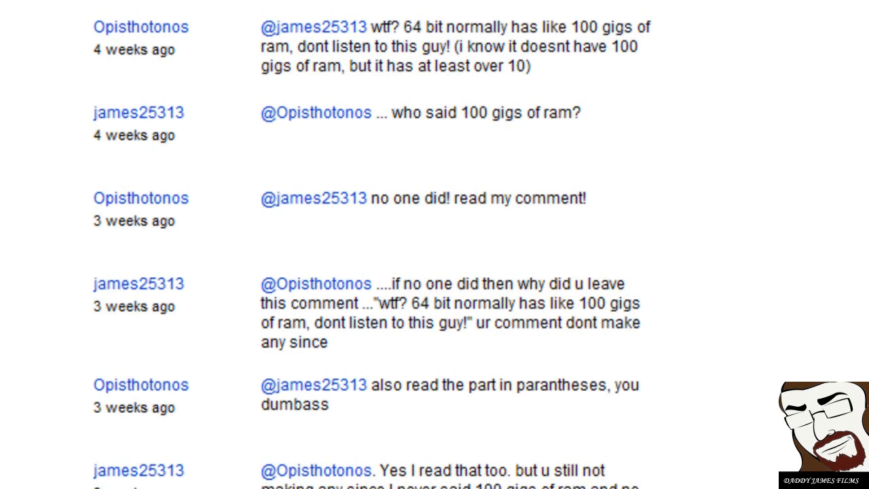
Scroll past the Windows 7 table's 8 GB and 2 GB caps to the Windows Server 2008 R2 limits
scroll("down", 3)
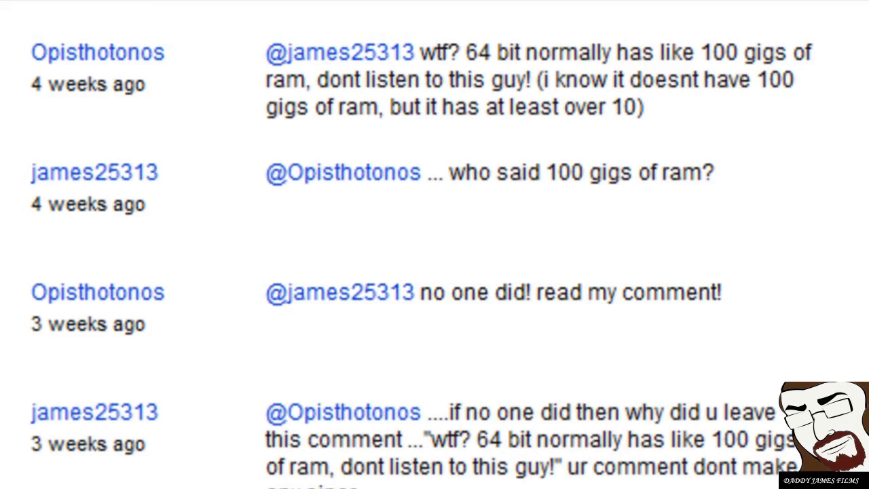
scroll("down", 3)
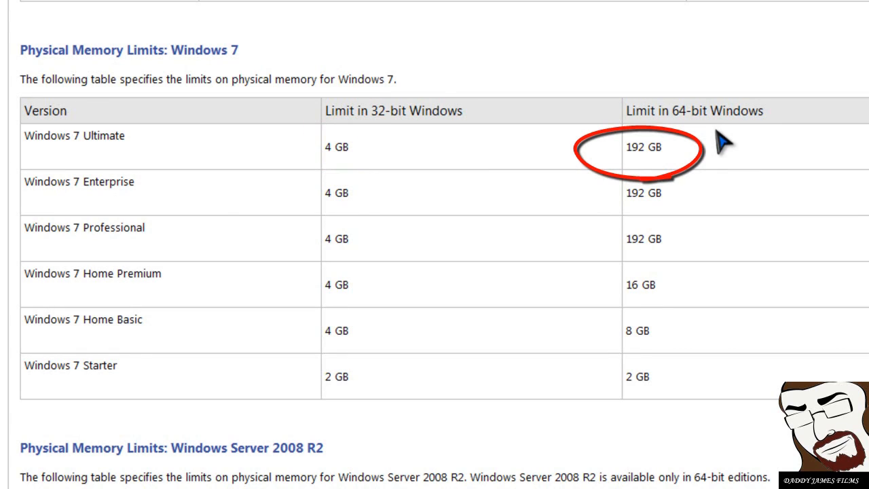
mouse_move(657, 170)
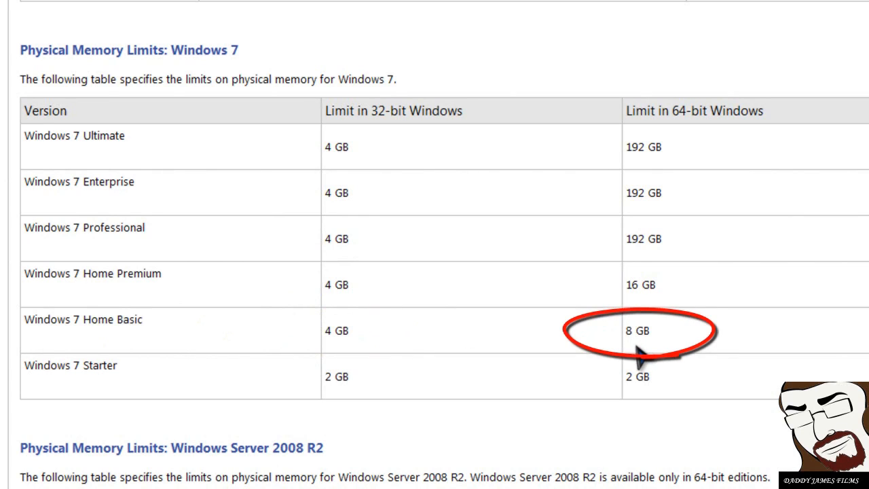
mouse_move(44, 410)
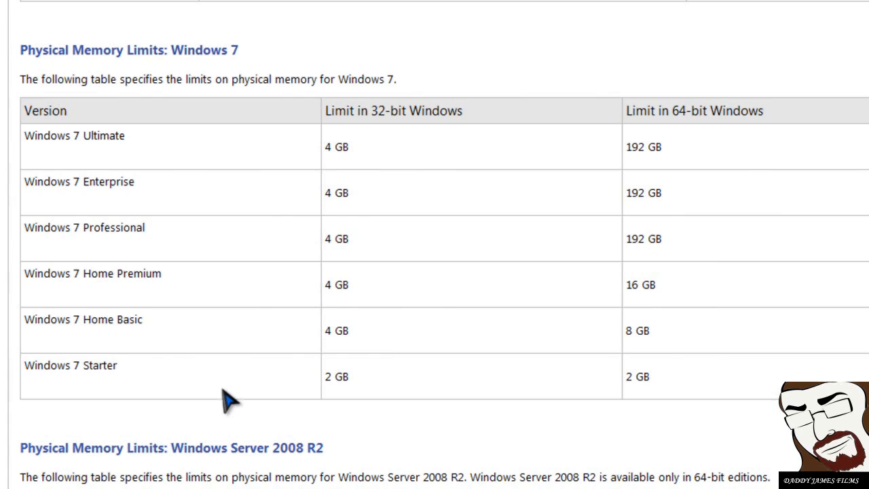
mouse_move(444, 330)
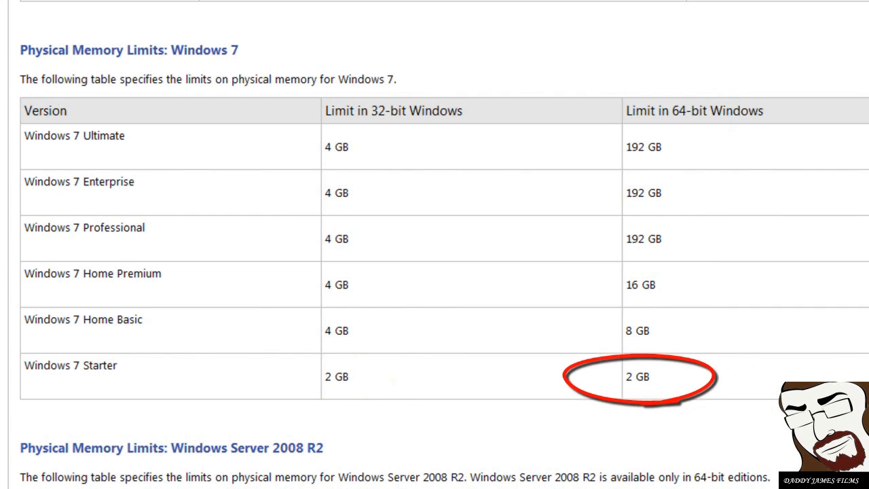
scroll("down", 3)
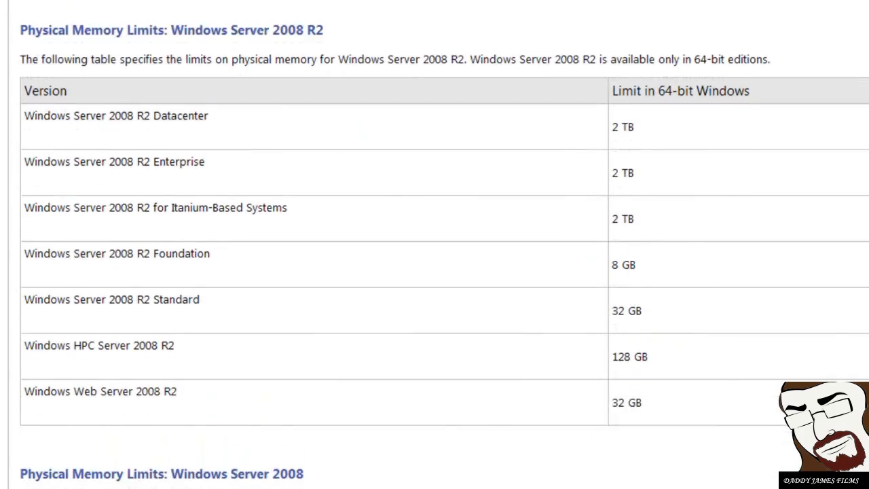
Scroll past the Server 2008 and Vista memory limits to the Windows XP and 2000 tables
scroll("down", 3)
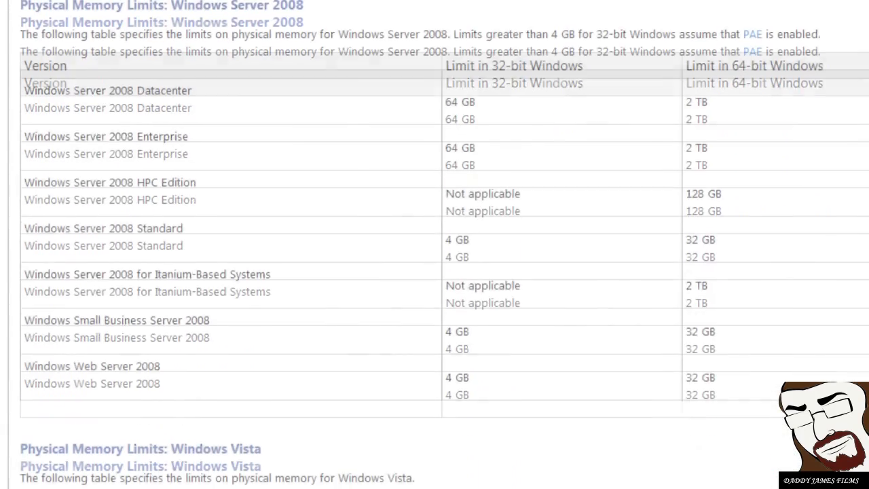
scroll("down", 3)
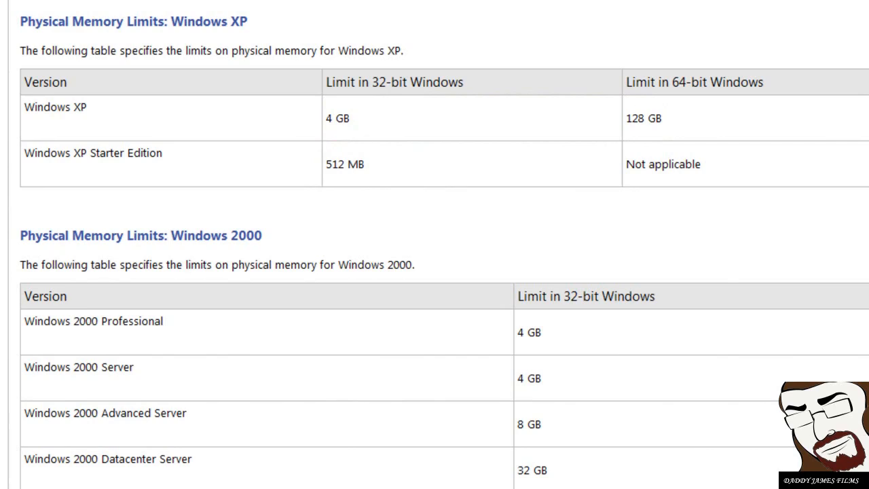
scroll("down", 3)
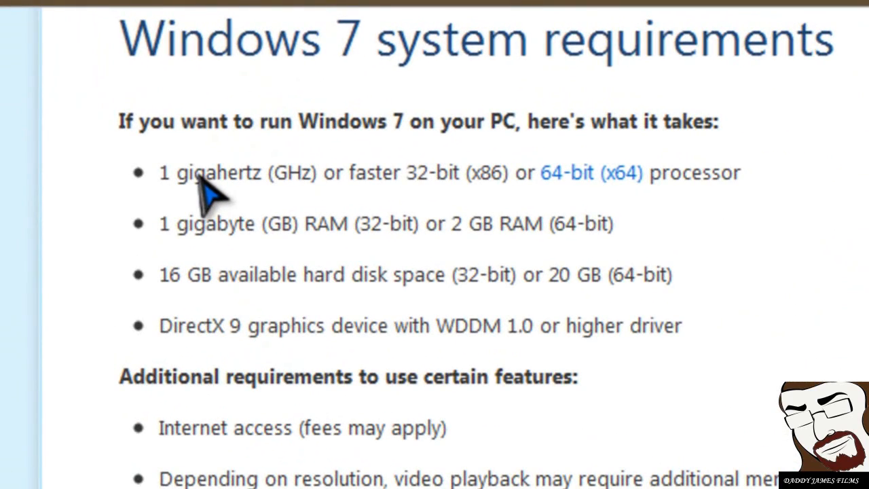
mouse_move(214, 210)
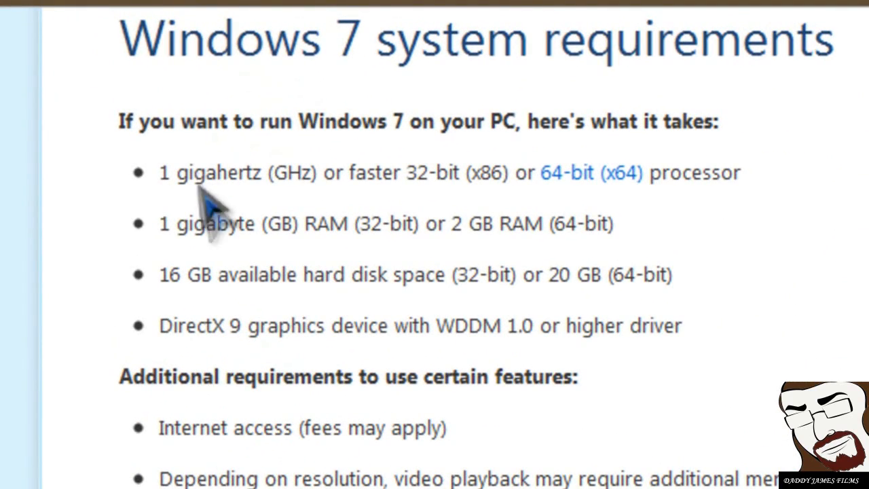
mouse_move(238, 292)
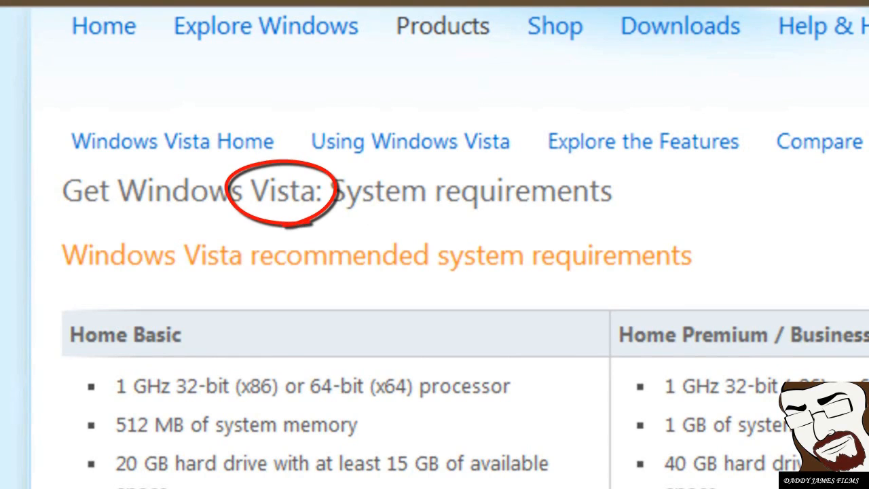
Scroll to the Vista Home Basic and Home Premium recommended specs and highlight part of them
scroll("down", 3)
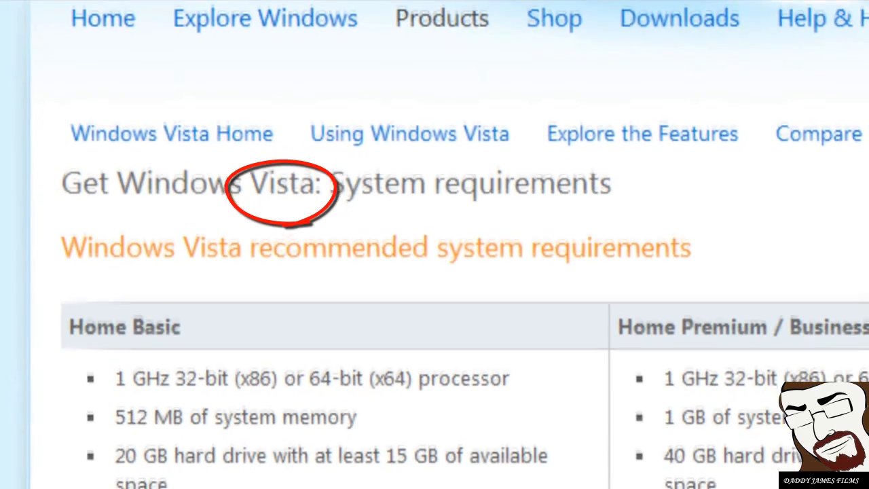
scroll("down", 3)
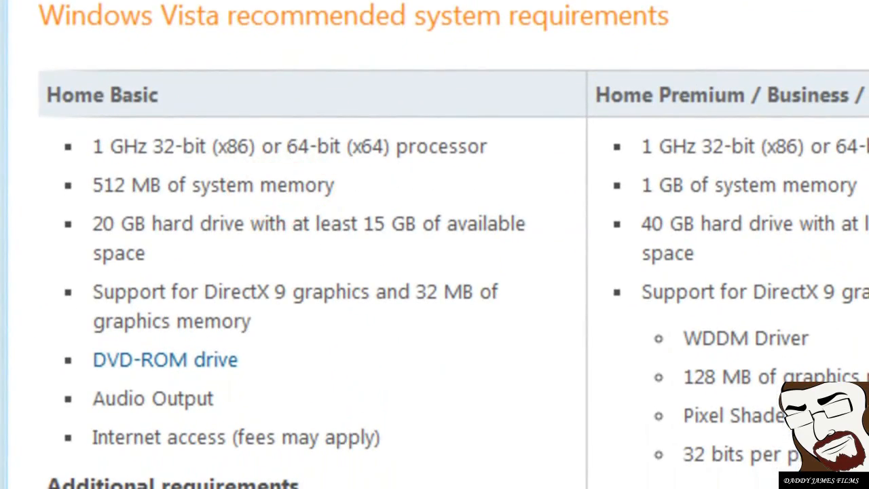
left_click_drag(95, 173, 346, 196)
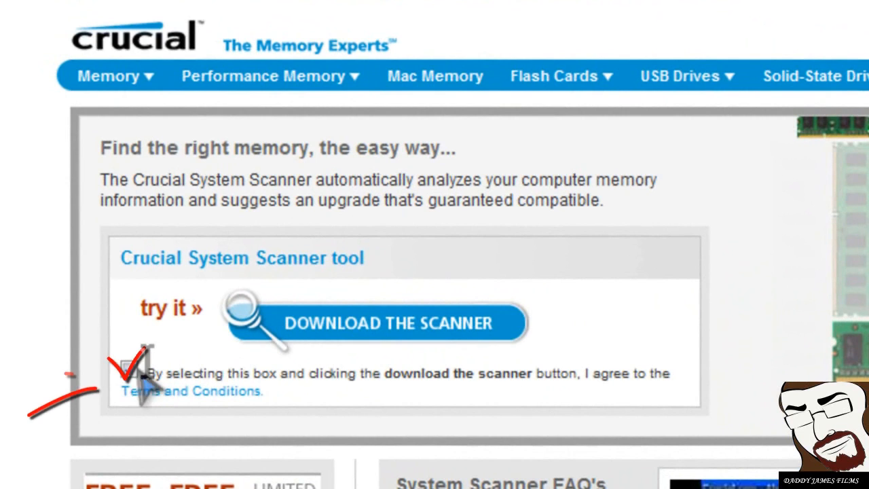
Agree to the Crucial scanner's terms, then download and run the memory scanner
left_click(131, 373)
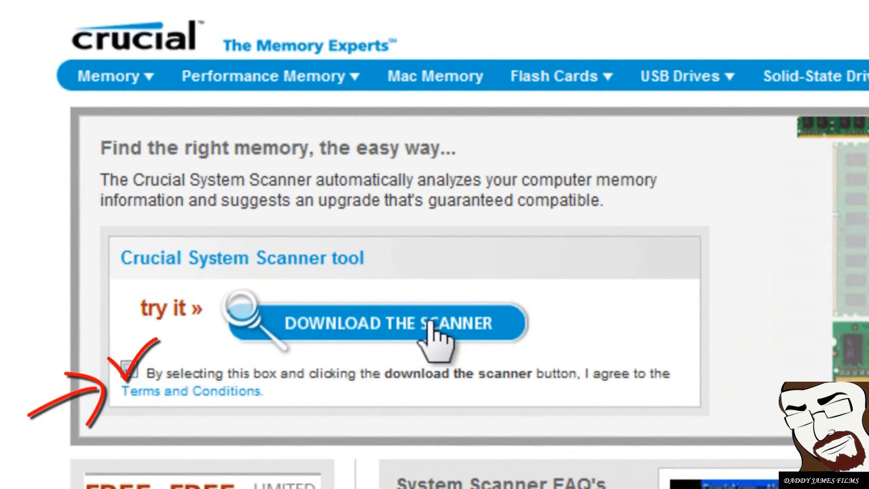
left_click(129, 373)
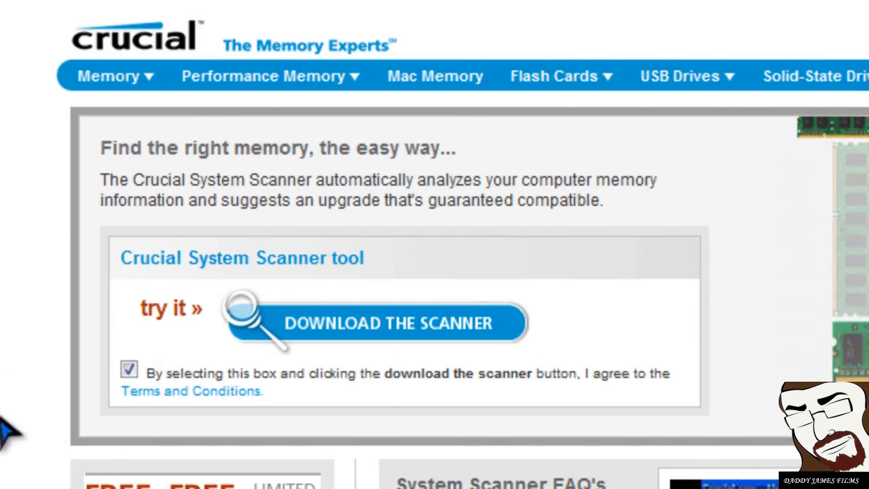
left_click(375, 323)
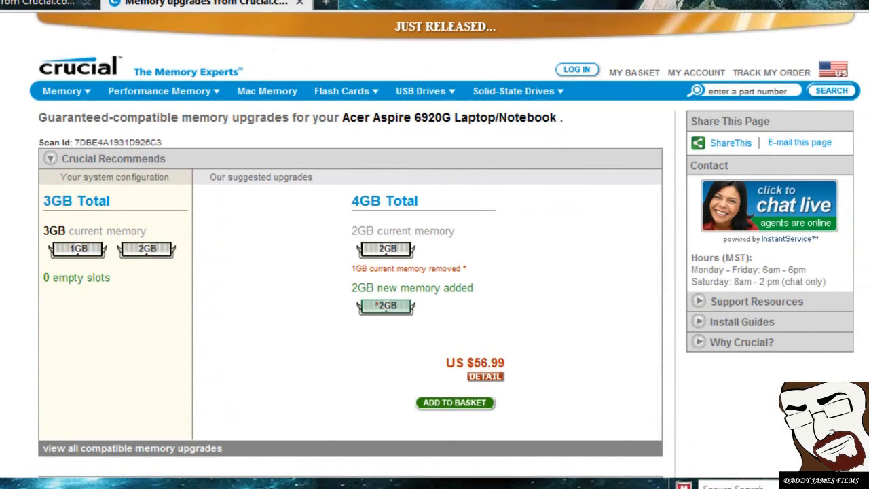
mouse_move(188, 350)
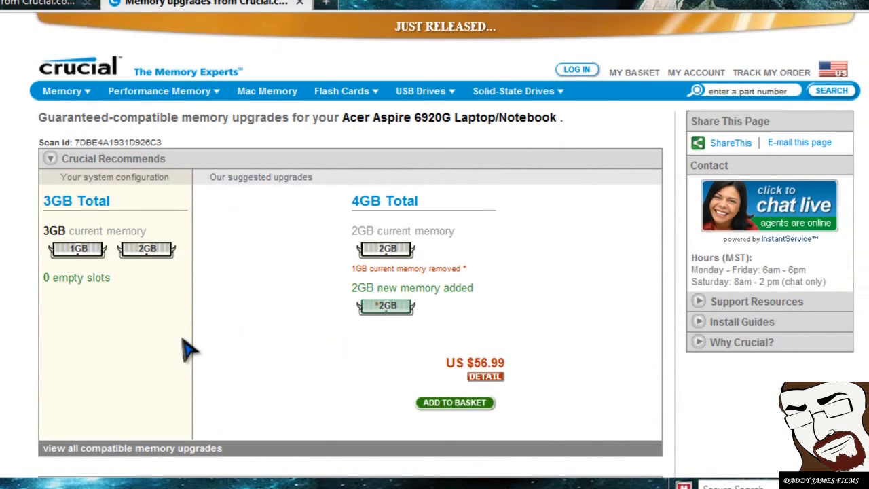
mouse_move(302, 256)
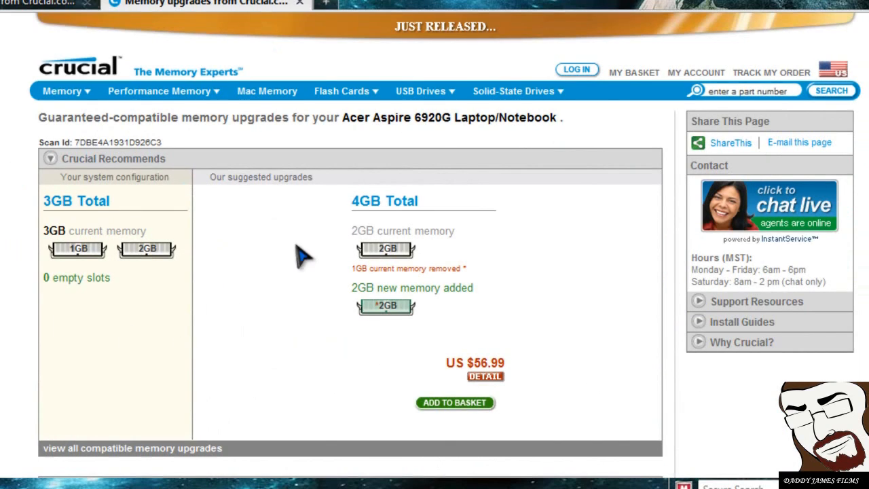
mouse_move(662, 251)
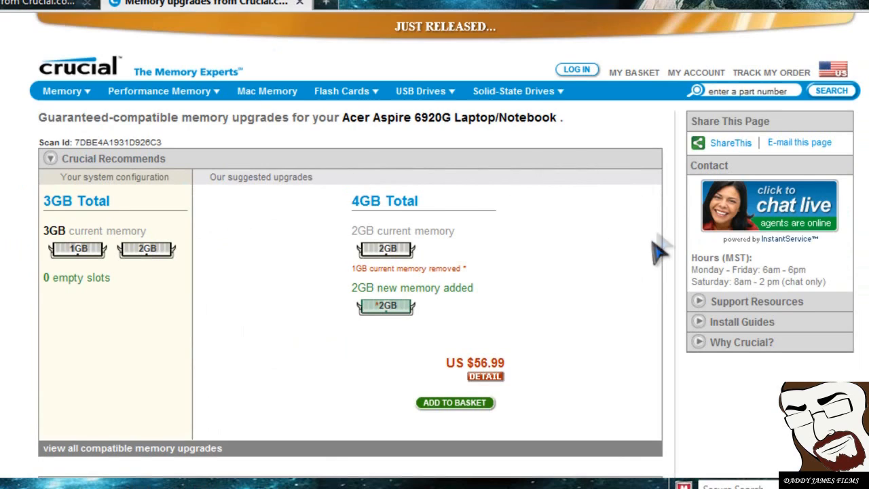
mouse_move(546, 282)
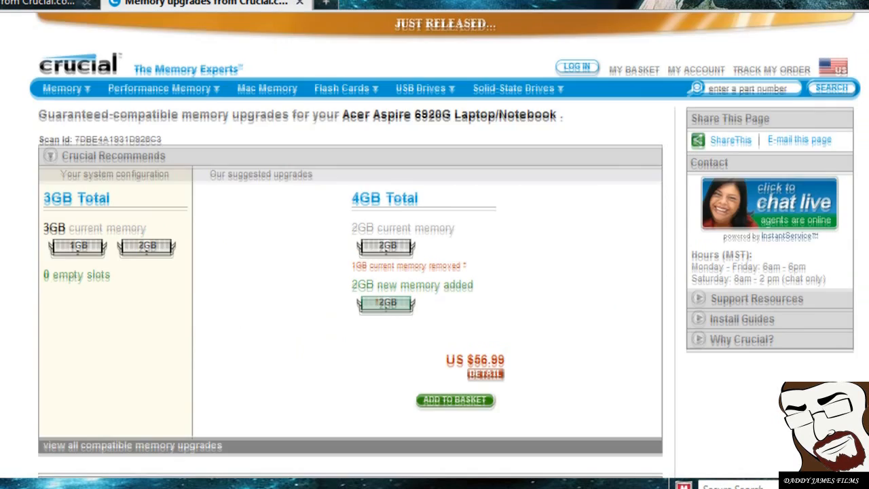
scroll("down", 3)
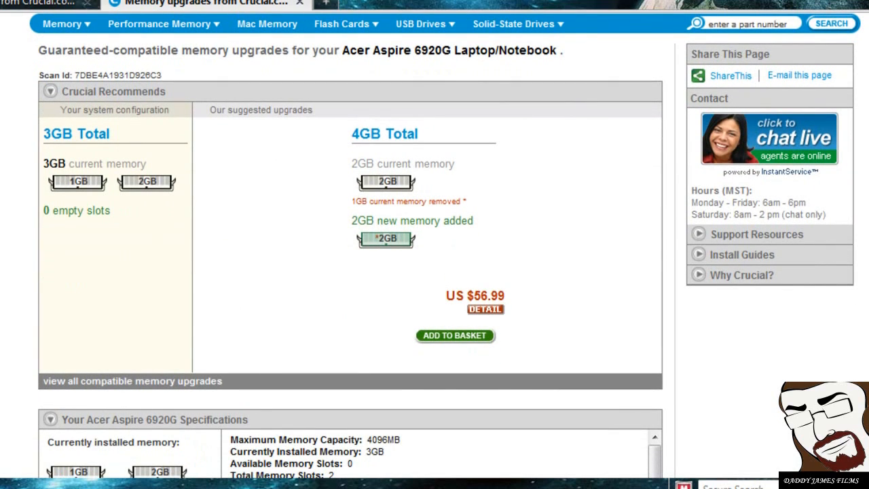
scroll("down", 3)
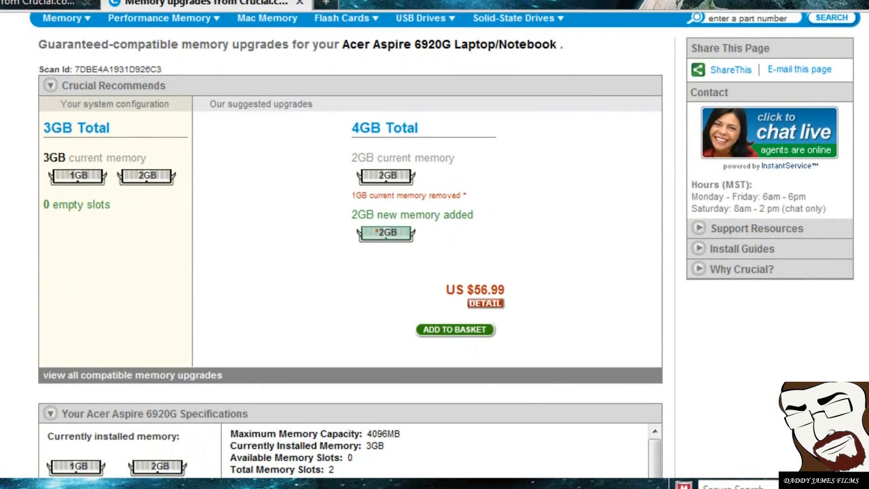
scroll("down", 3)
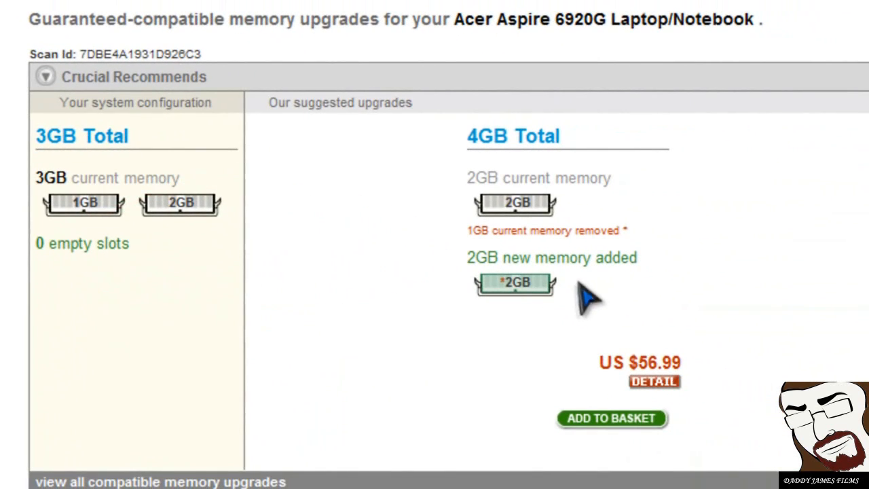
mouse_move(506, 330)
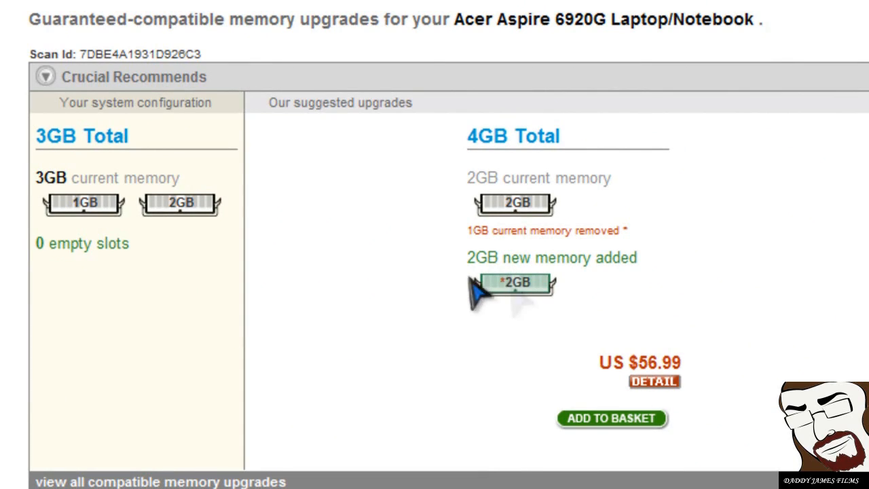
mouse_move(537, 263)
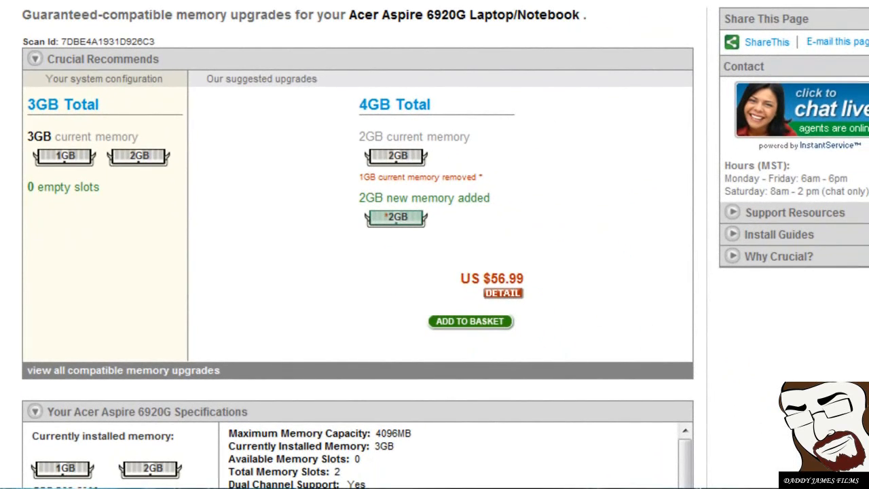
Scroll to the Acer Aspire 6920G specs: 4096MB maximum, 3GB installed, no free slots
scroll("down", 3)
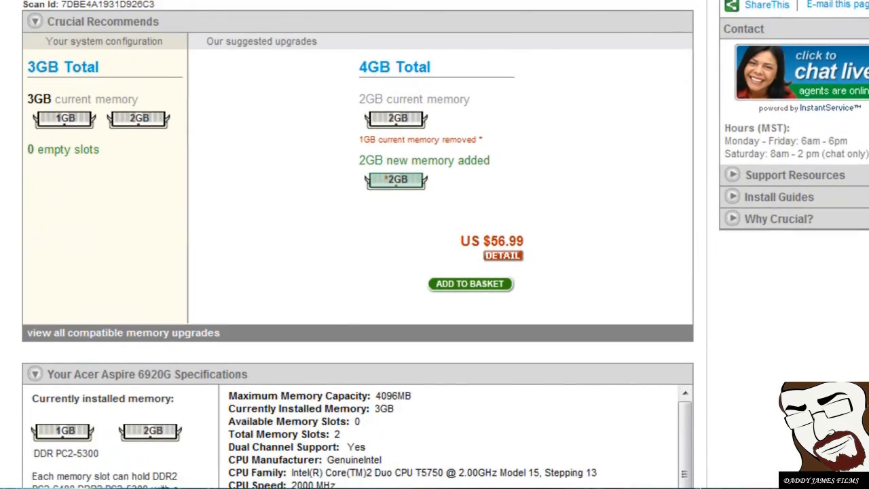
scroll("down", 3)
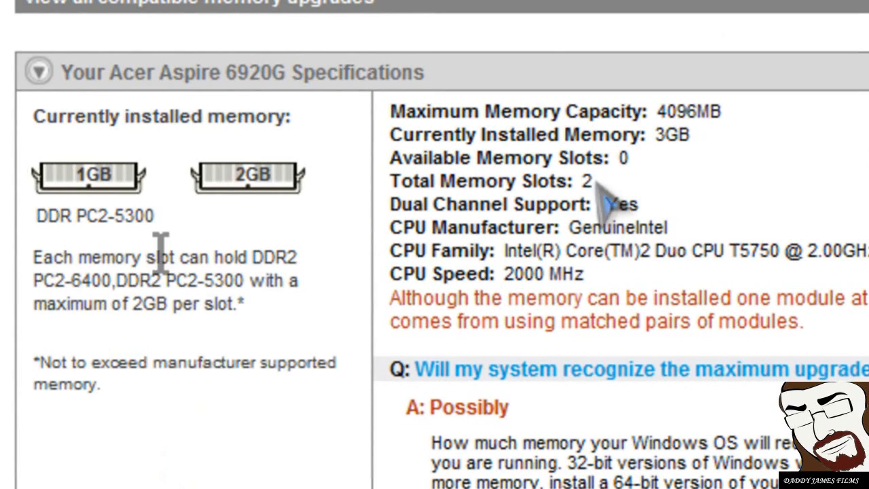
mouse_move(81, 278)
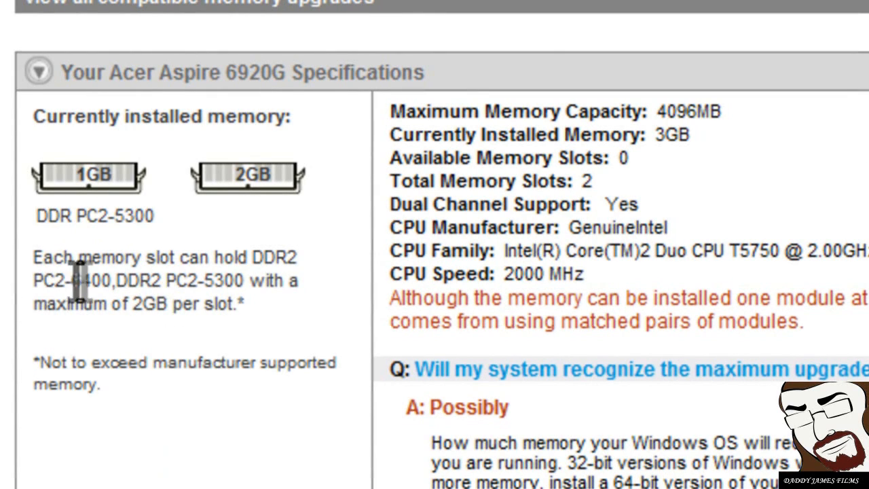